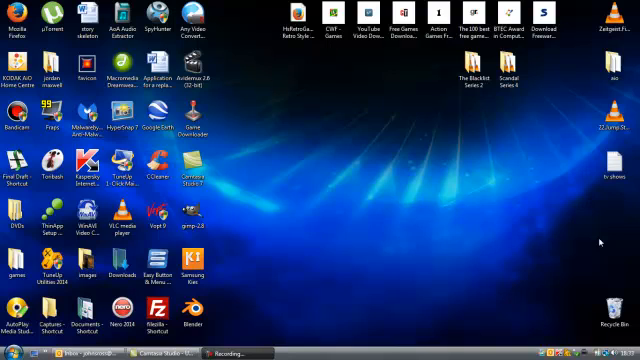
Launch Firefox from its desktop icon
click(120, 220)
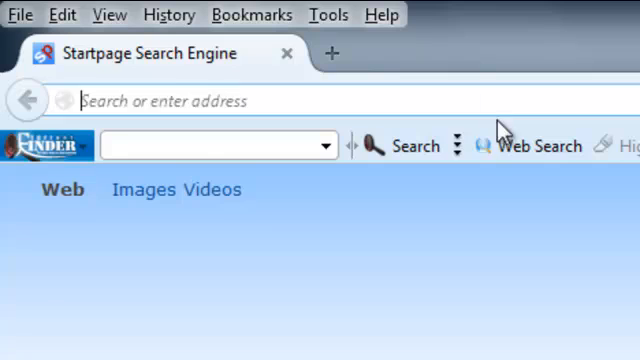
Load videolan.org and go to its VLC skins gallery page
text(vido)
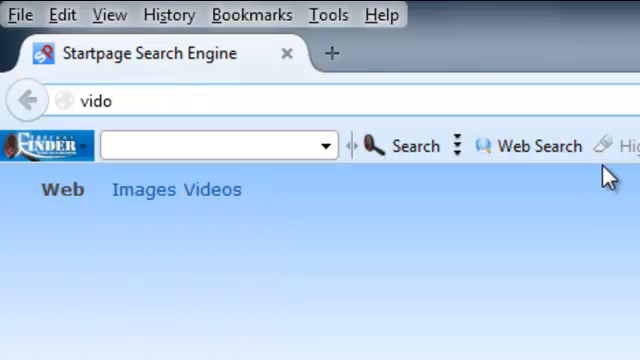
text(videolan.org)
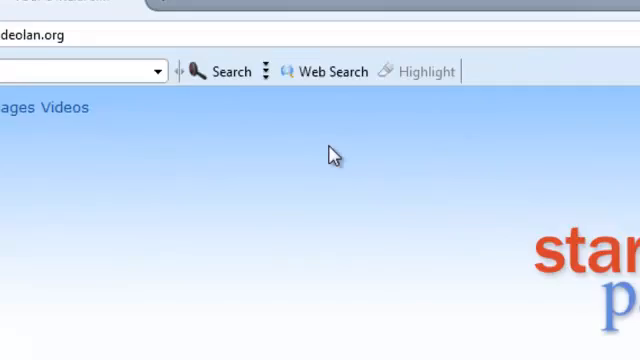
click(238, 144)
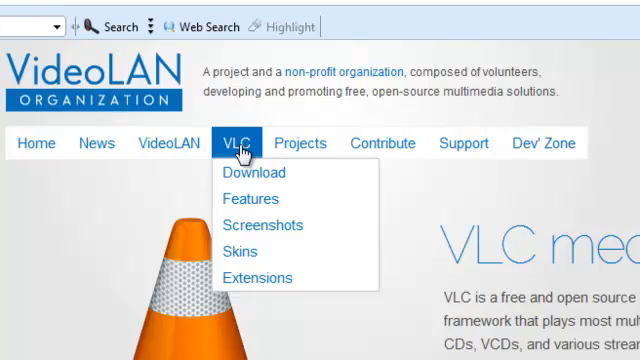
mouse_move(240, 252)
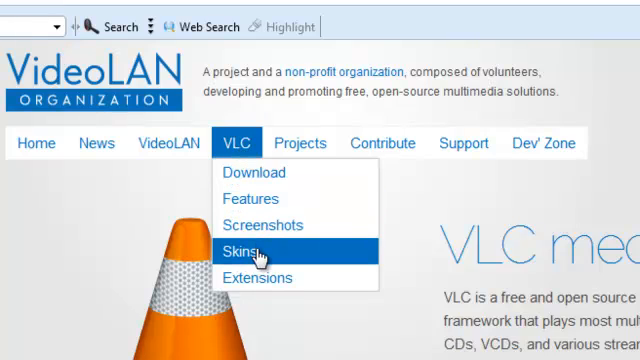
click(244, 244)
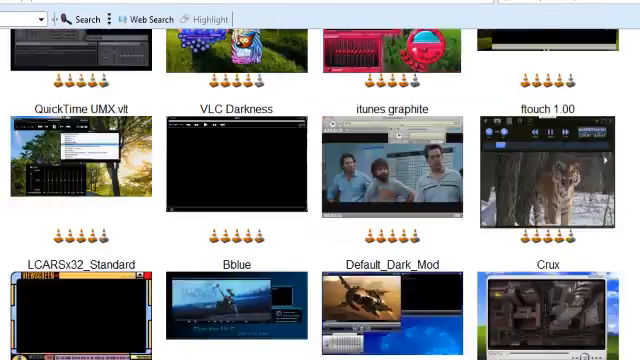
Scroll through the VLC skins gallery thumbnails
scroll(down, 3)
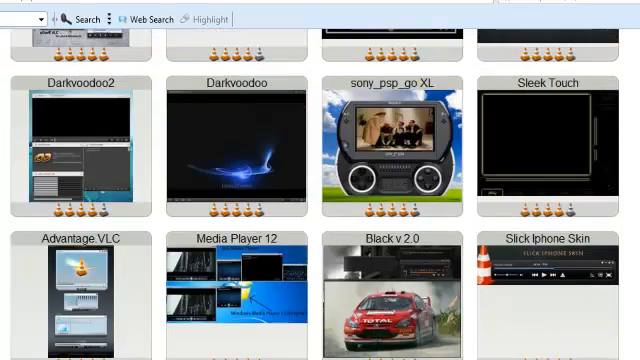
scroll(up, 3)
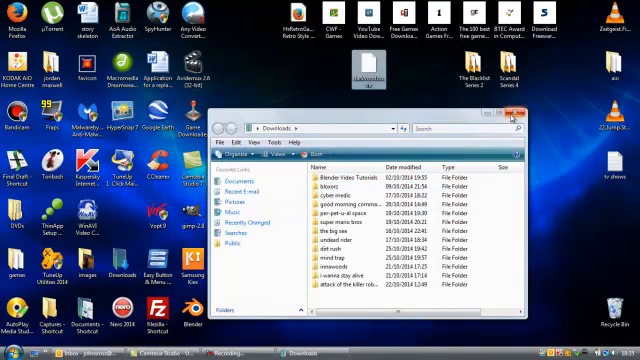
Close the Downloads folder and bring up VLC's preferences
click(516, 118)
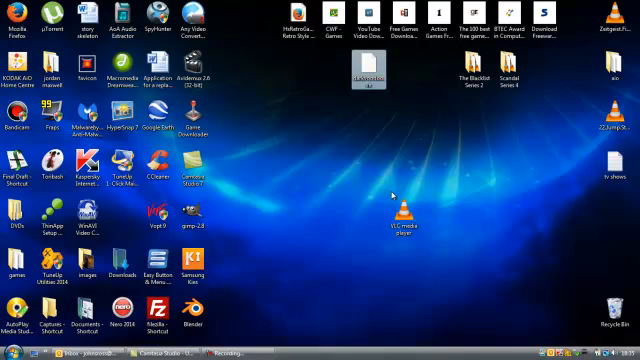
mouse_move(404, 216)
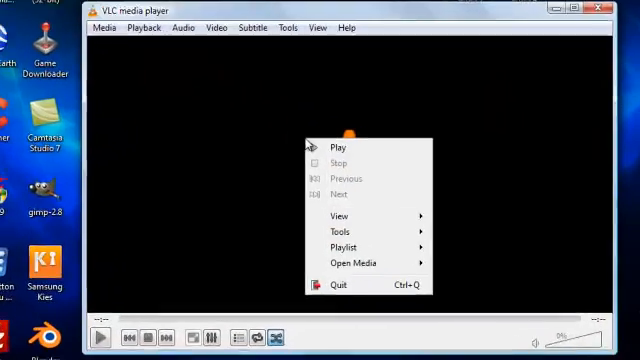
mouse_move(340, 228)
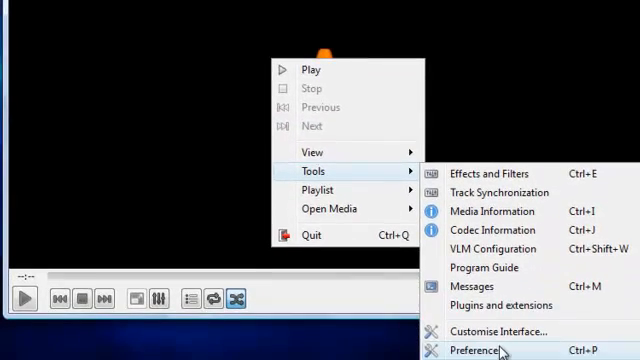
click(484, 348)
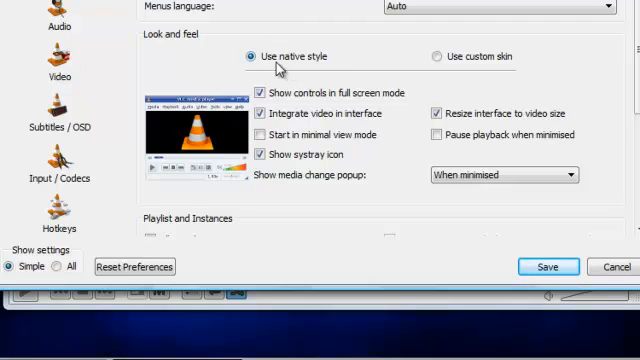
mouse_move(288, 62)
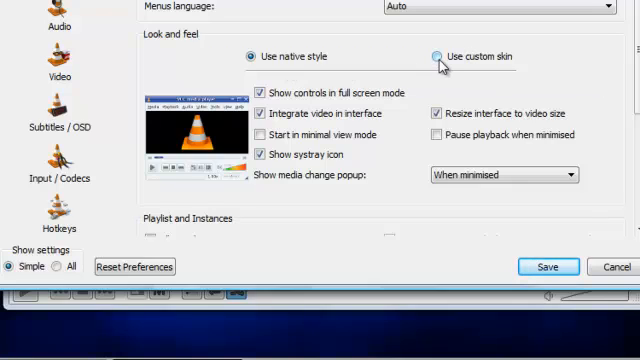
Set VLC to use the custom skin darkvoodoo.vlt from the Desktop and save the preference
click(438, 56)
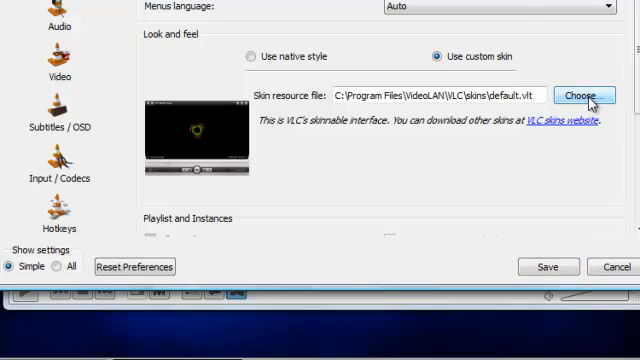
click(584, 96)
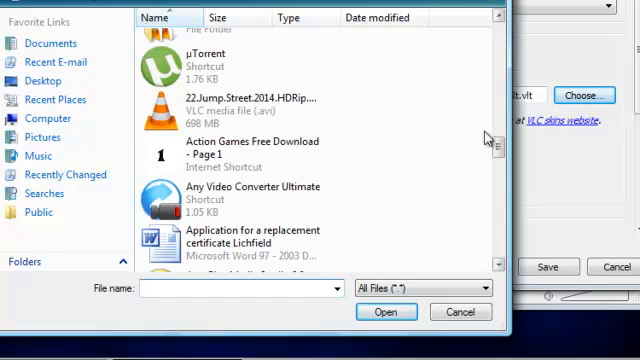
scroll(down, 3)
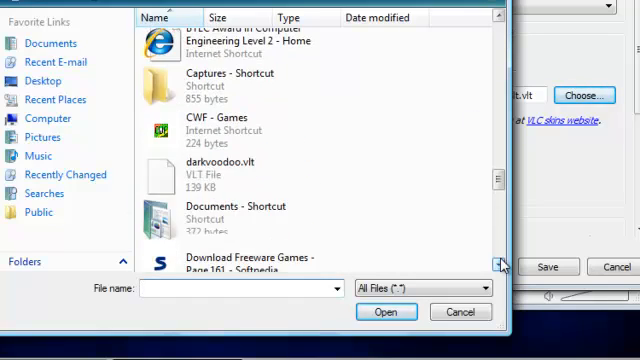
click(386, 312)
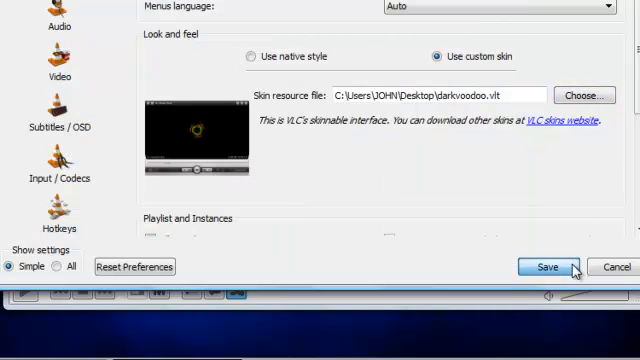
click(544, 266)
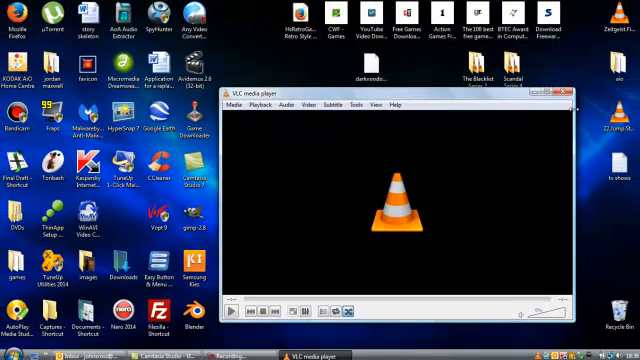
mouse_move(562, 104)
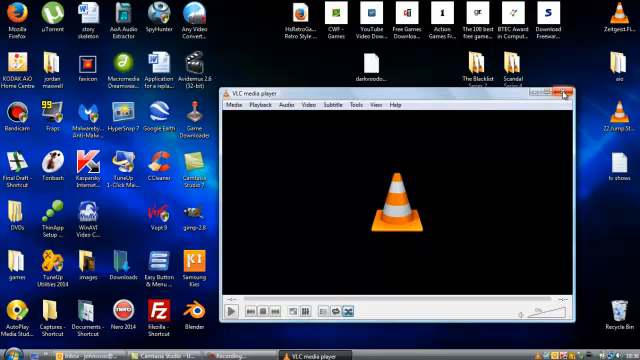
Restart VLC from its desktop shortcut so the Darkvoodoo skin shows, then bring up the Start menu
click(568, 94)
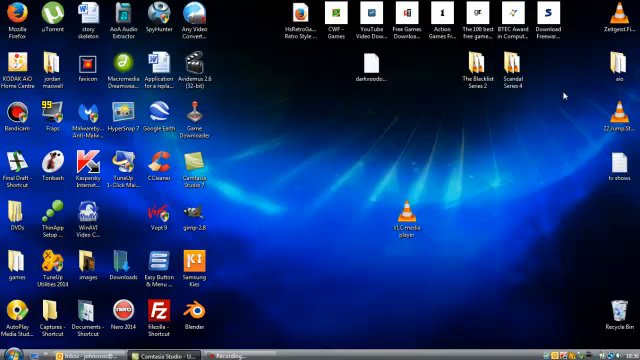
click(416, 216)
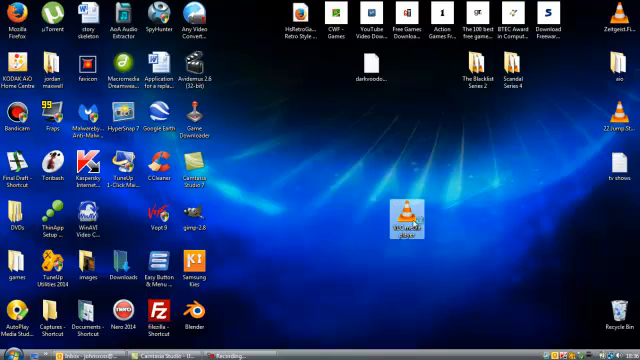
double_click(394, 224)
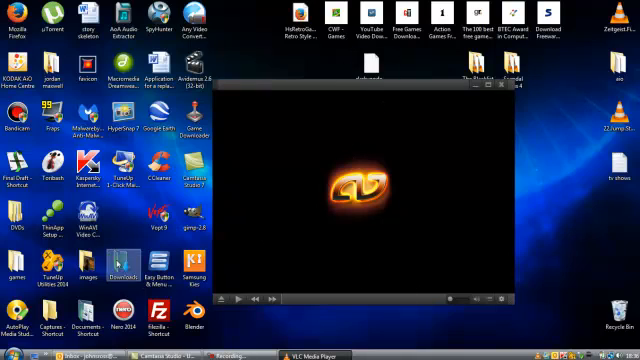
click(8, 344)
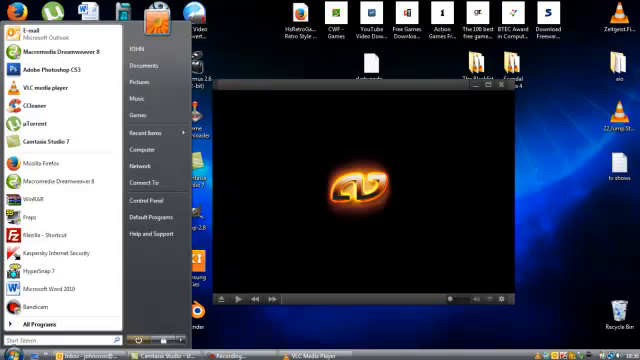
mouse_move(44, 160)
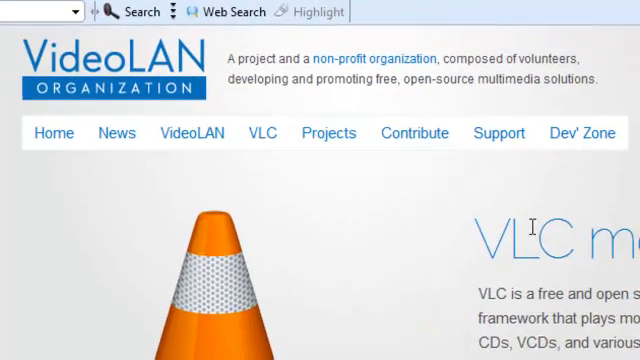
Return to the VLC skins gallery via the site's VLC menu
click(262, 132)
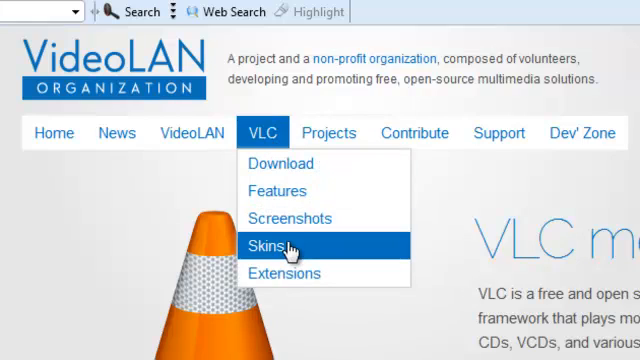
click(268, 244)
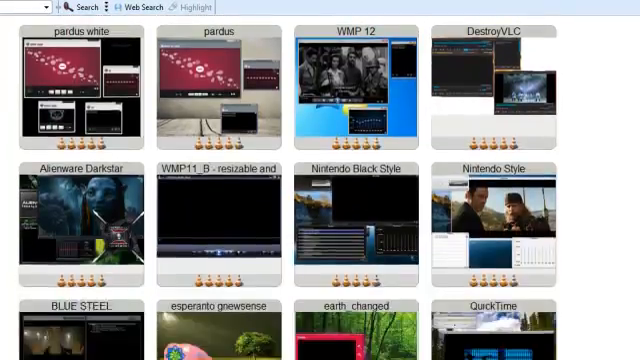
scroll(down, 3)
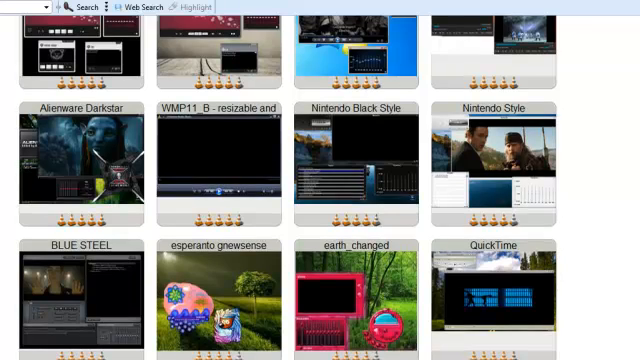
scroll(down, 3)
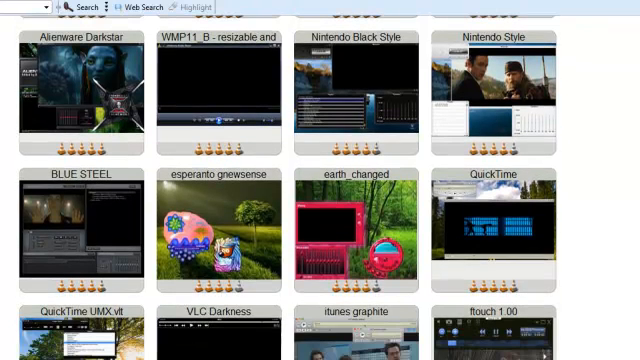
scroll(down, 3)
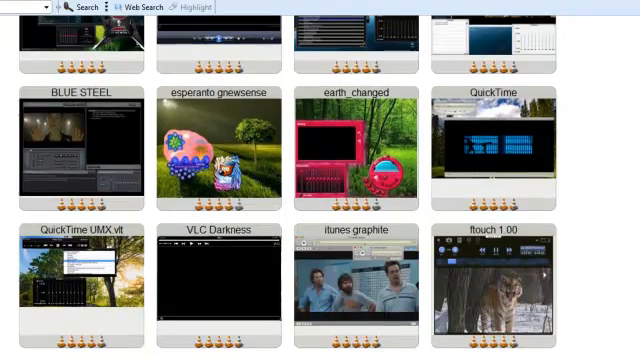
scroll(down, 3)
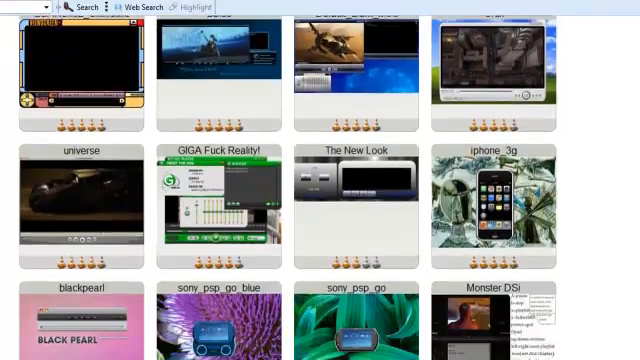
scroll(down, 3)
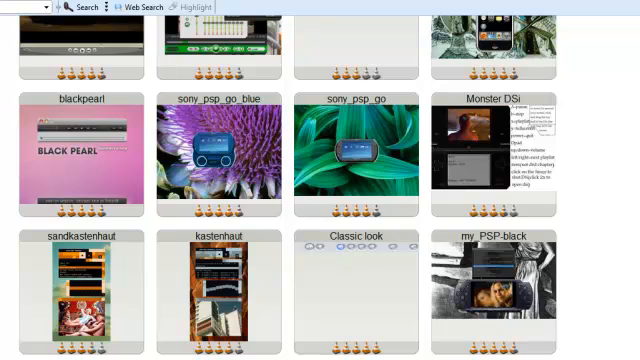
scroll(down, 3)
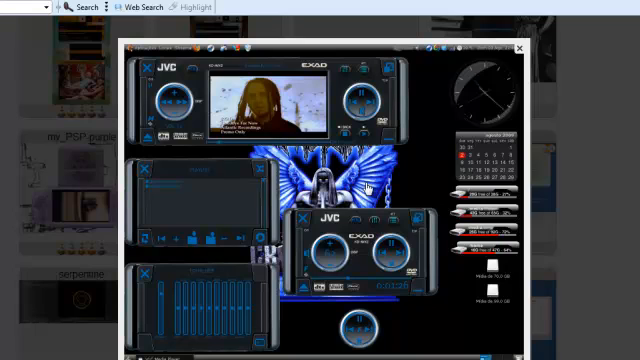
Download the JVC VLC skin file from its gallery popup
scroll(down, 3)
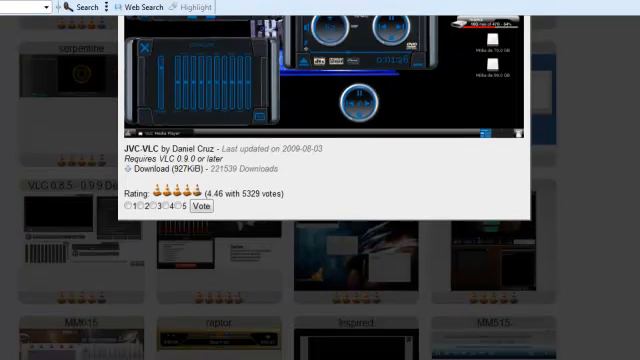
click(160, 168)
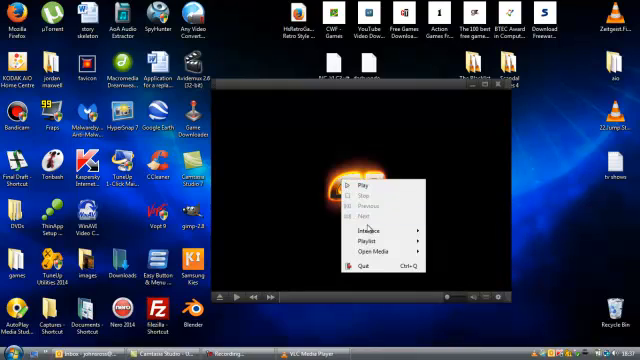
mouse_move(368, 228)
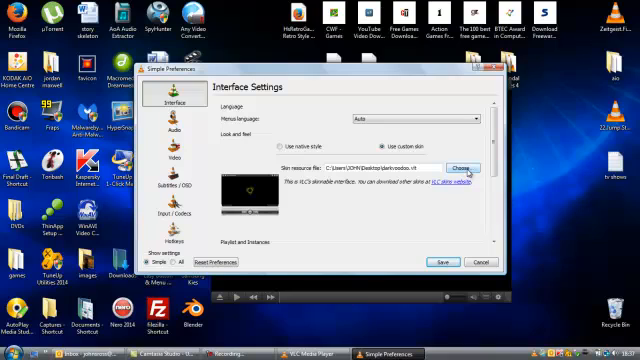
Choose JVC-VLC5.vlt on the Desktop as the skin resource file and save
click(464, 168)
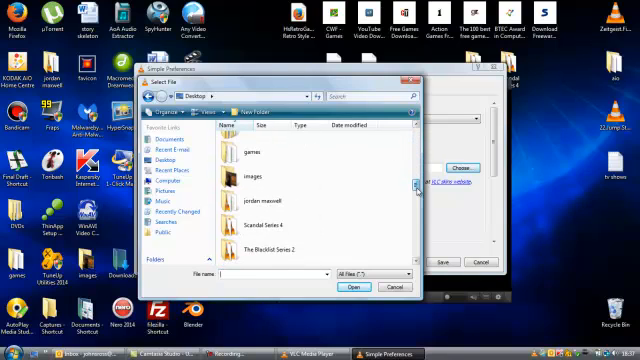
scroll(down, 3)
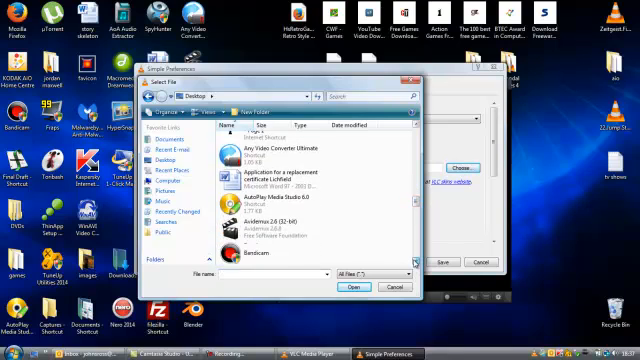
scroll(down, 3)
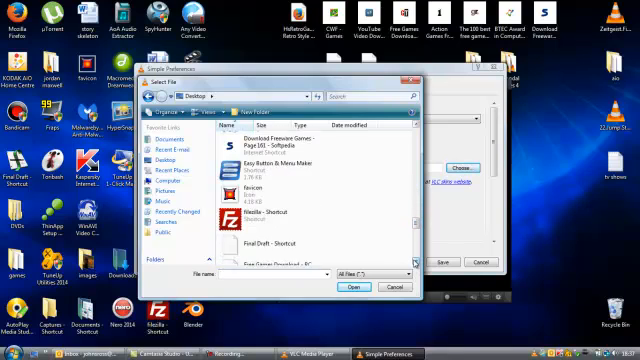
scroll(down, 3)
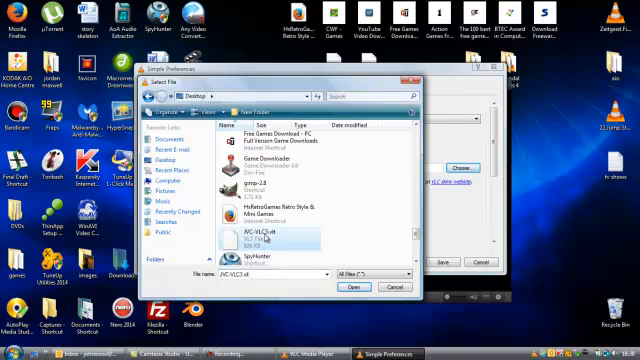
click(356, 284)
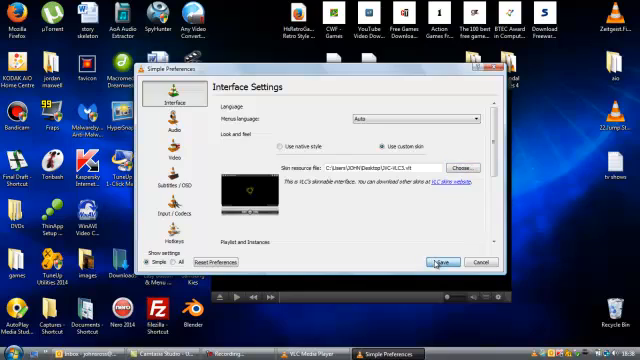
click(448, 262)
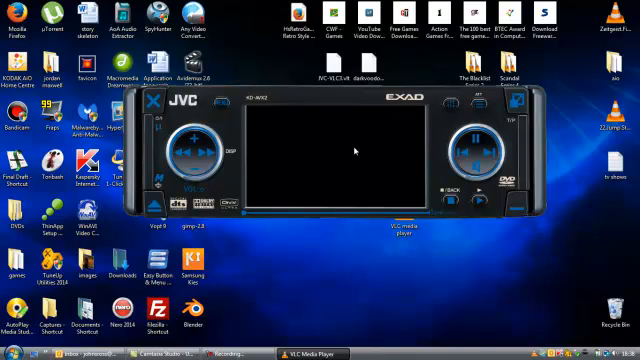
mouse_move(350, 150)
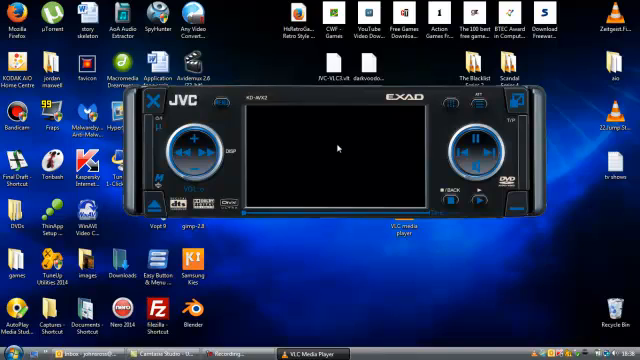
mouse_move(368, 274)
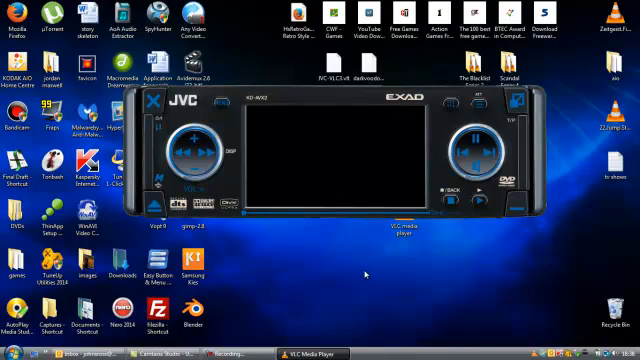
mouse_move(366, 272)
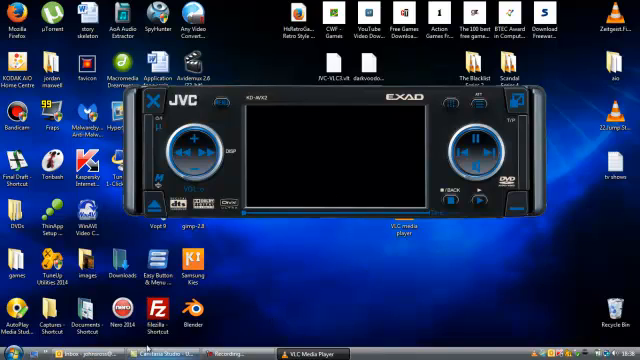
Bring up the Windows Start menu while VLC shows the JVC skin
click(8, 352)
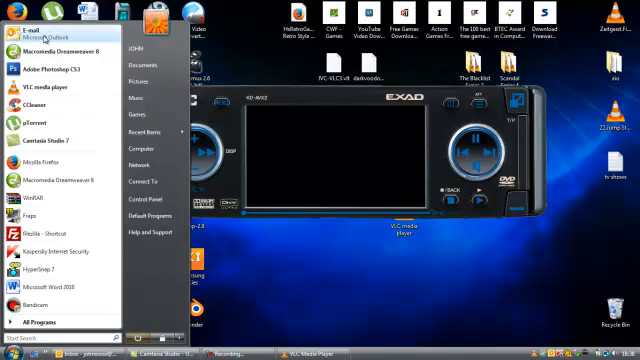
Launch Firefox, go to videolan.org and reach the VLC Skins gallery page
click(44, 28)
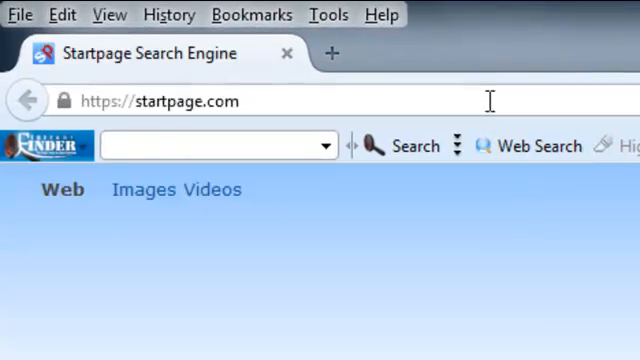
text(vid)
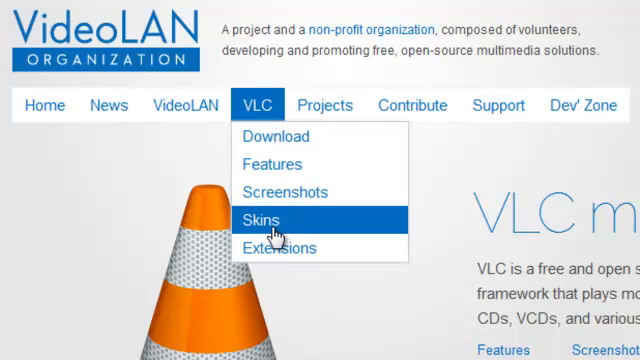
click(272, 218)
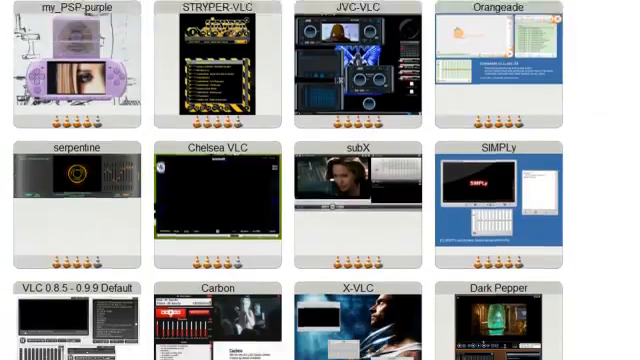
Scroll the gallery to the WinampModern thumbnail and show its full-size preview
scroll(down, 3)
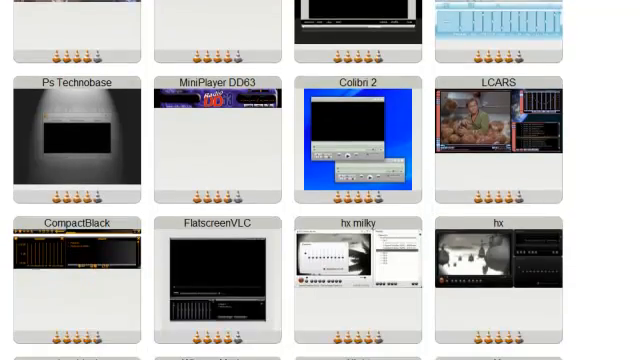
scroll(down, 3)
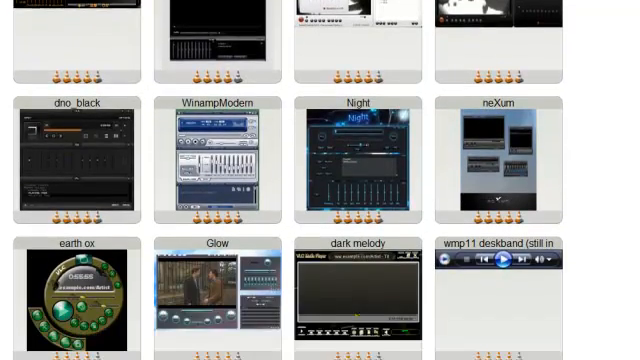
scroll(down, 3)
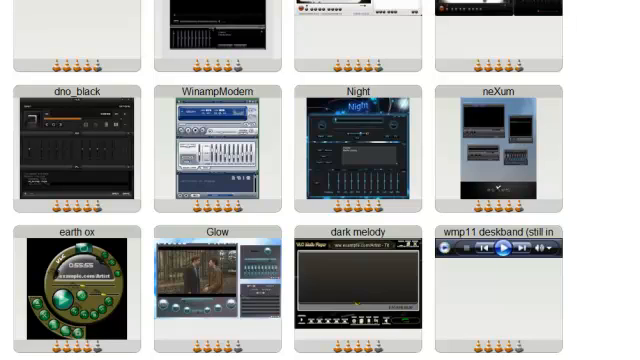
mouse_move(432, 274)
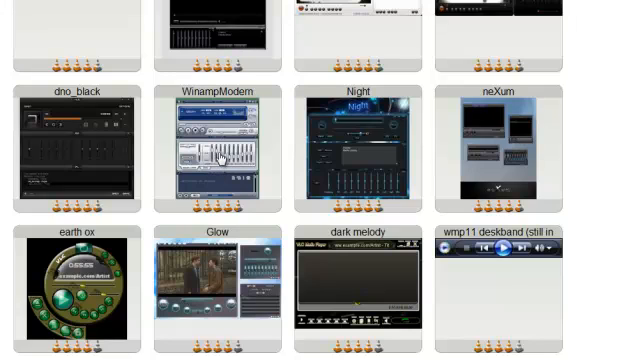
click(214, 152)
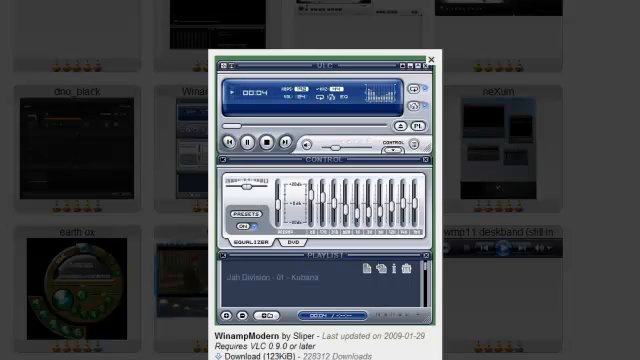
Download the WinampModern .vlt skin file from its details popup
scroll(down, 3)
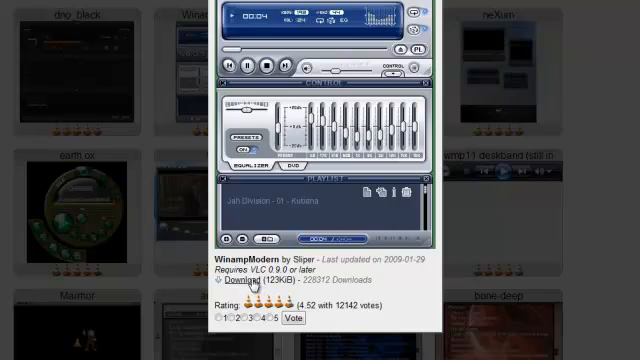
click(256, 290)
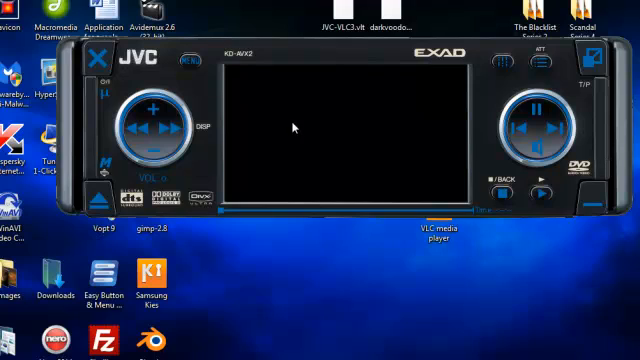
Bring the JVC-skinned VLC forward and reach Preferences from its context menu
click(52, 276)
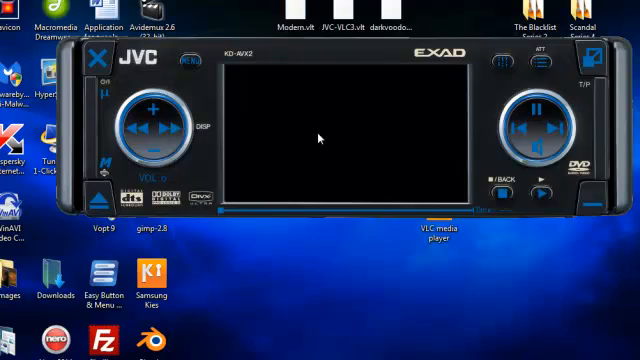
right_click(320, 136)
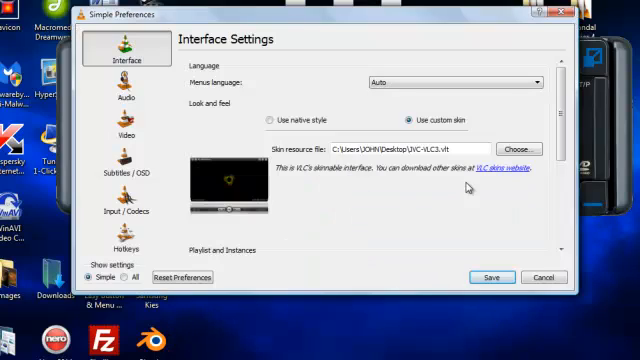
Browse the Desktop listing and select Modern.vlt as the skin resource file
click(516, 148)
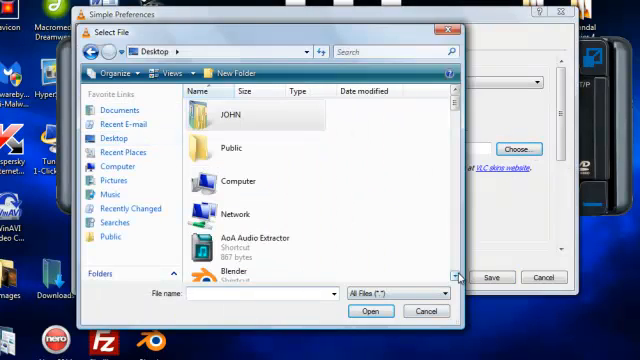
scroll(down, 3)
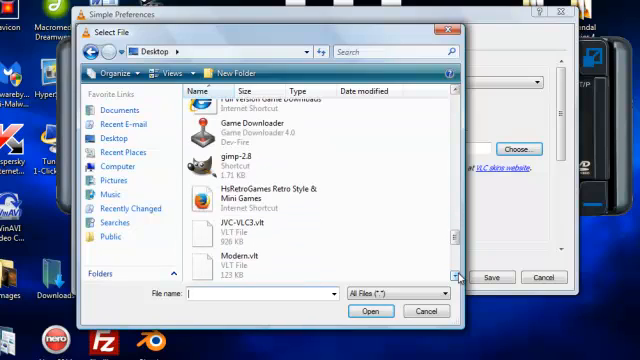
click(244, 264)
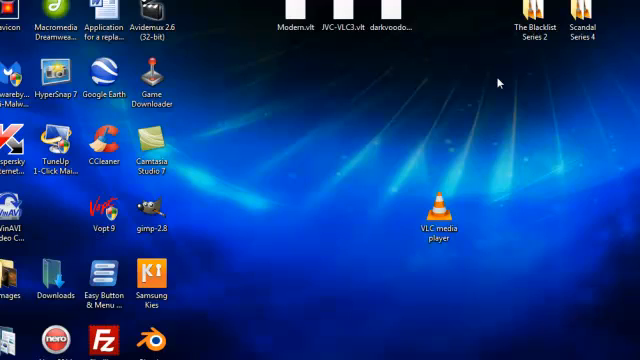
mouse_move(472, 186)
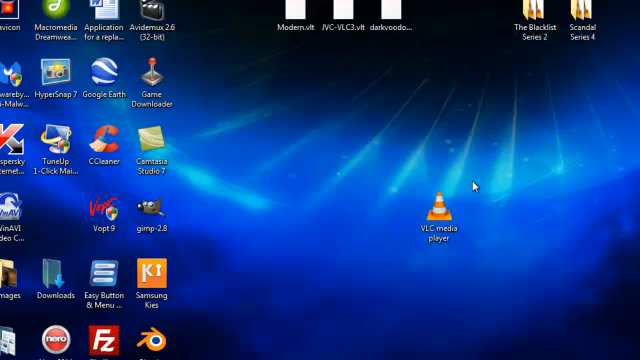
Relaunch VLC from its desktop shortcut so the Winamp Modern skin loads
click(438, 210)
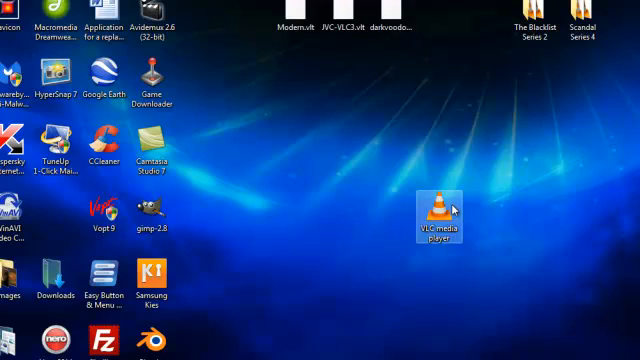